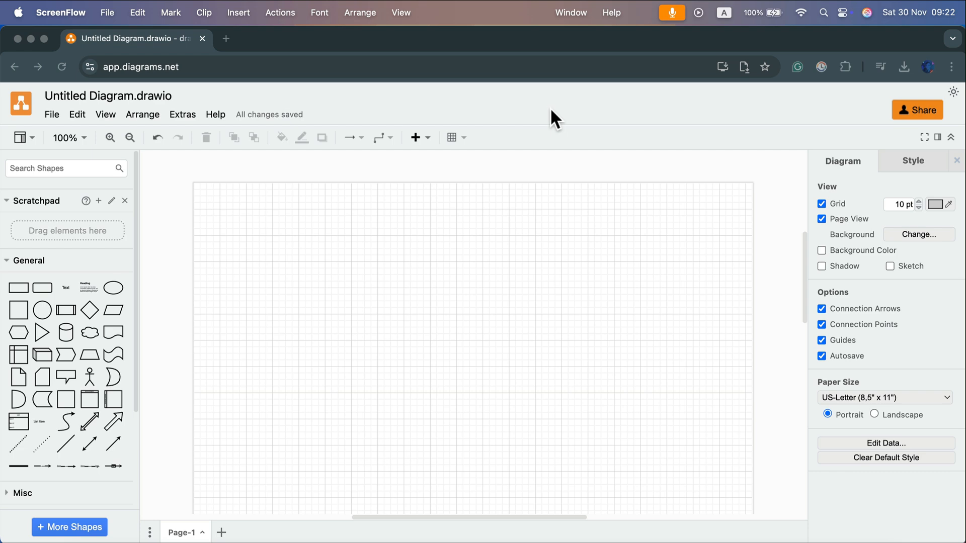
mouse_move(809, 141)
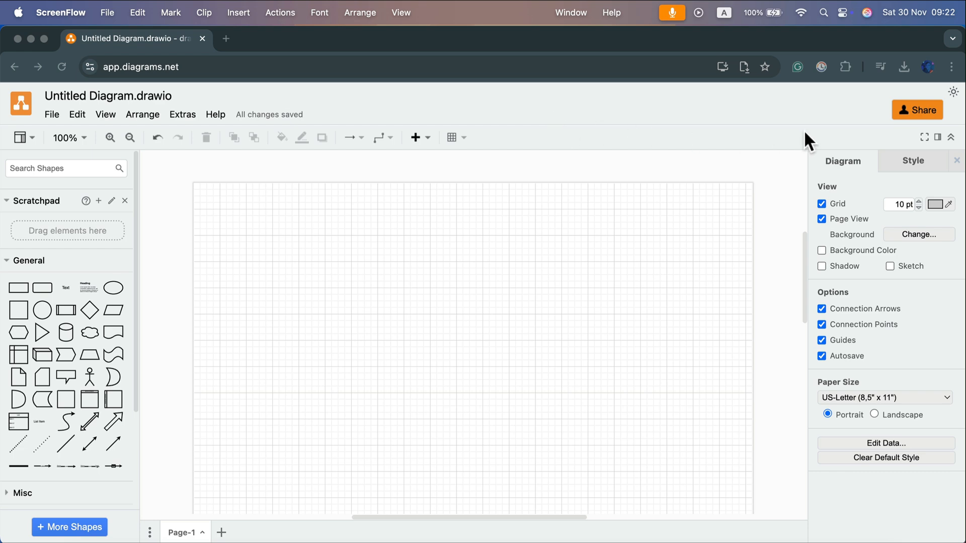
mouse_move(958, 100)
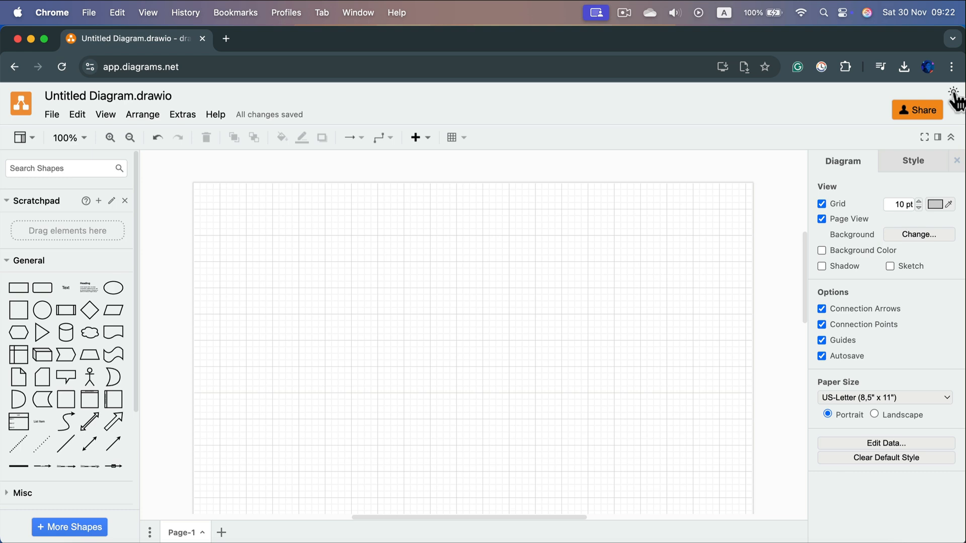
Apply the Dark theme from the sun icon menu, then switch back to Light.
left_click(954, 92)
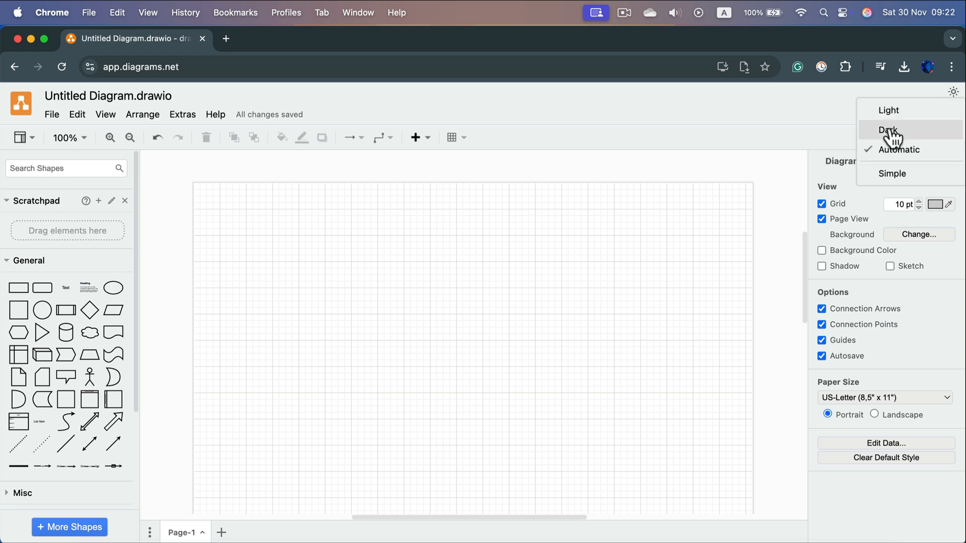
left_click(887, 130)
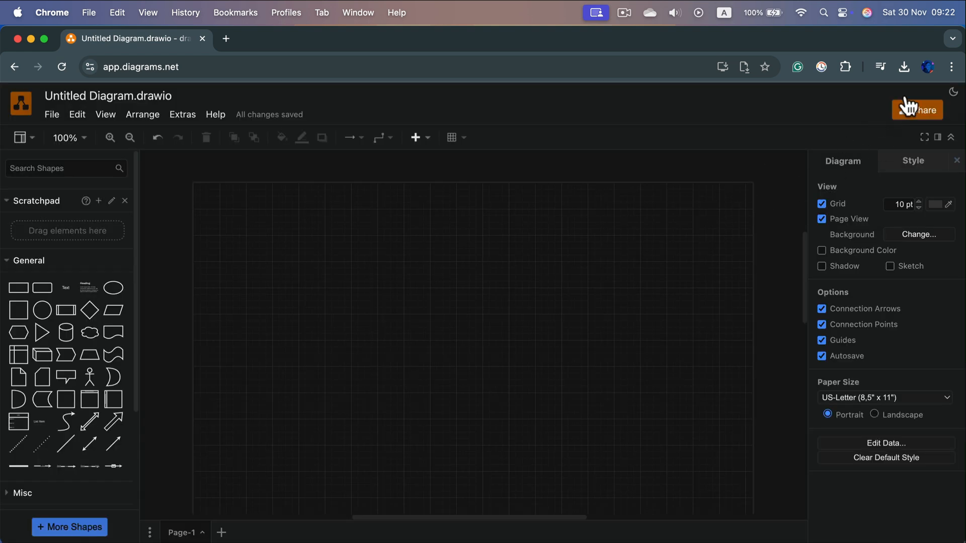
mouse_move(954, 94)
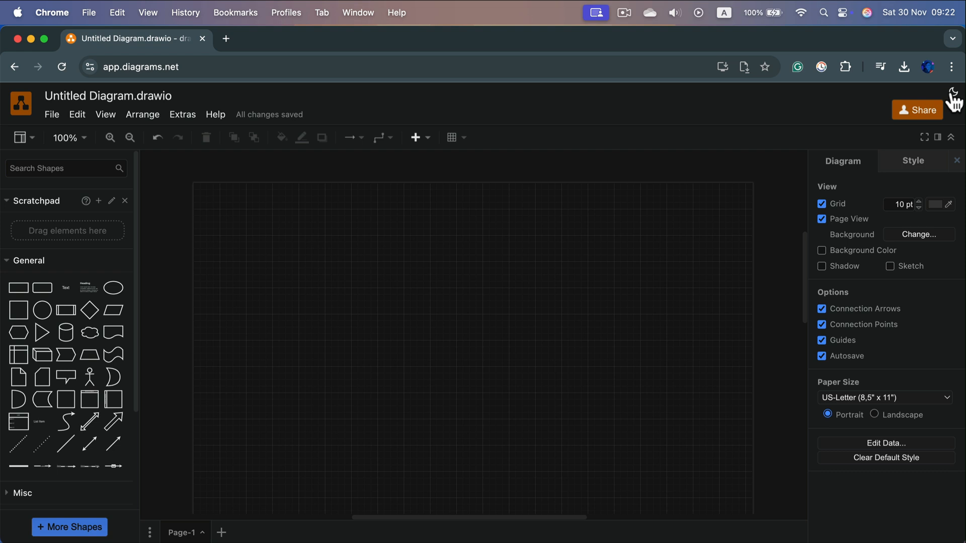
mouse_move(954, 102)
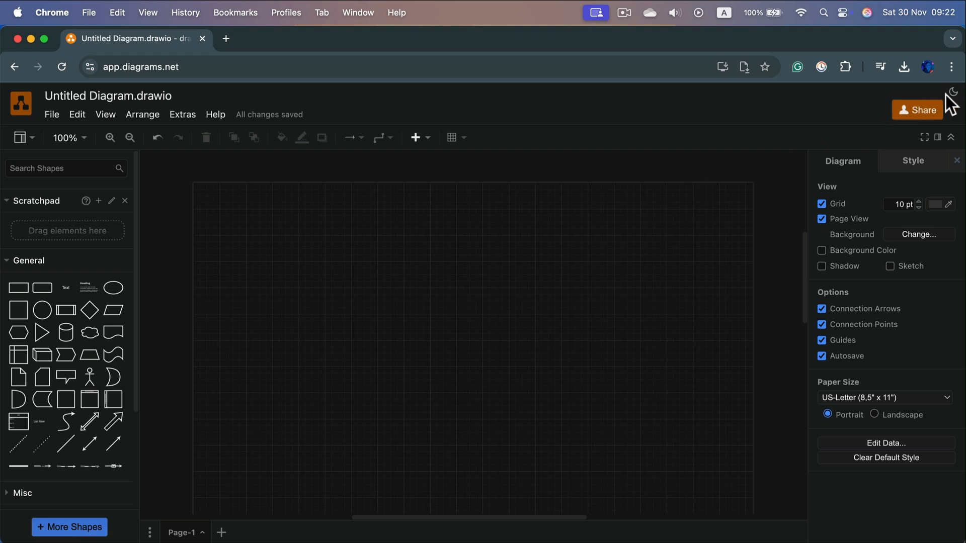
left_click(952, 91)
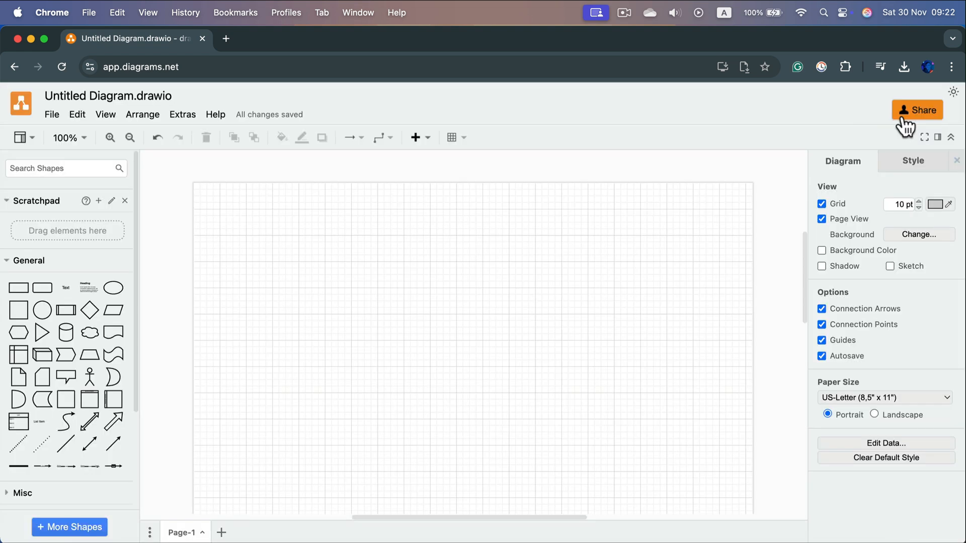
mouse_move(756, 194)
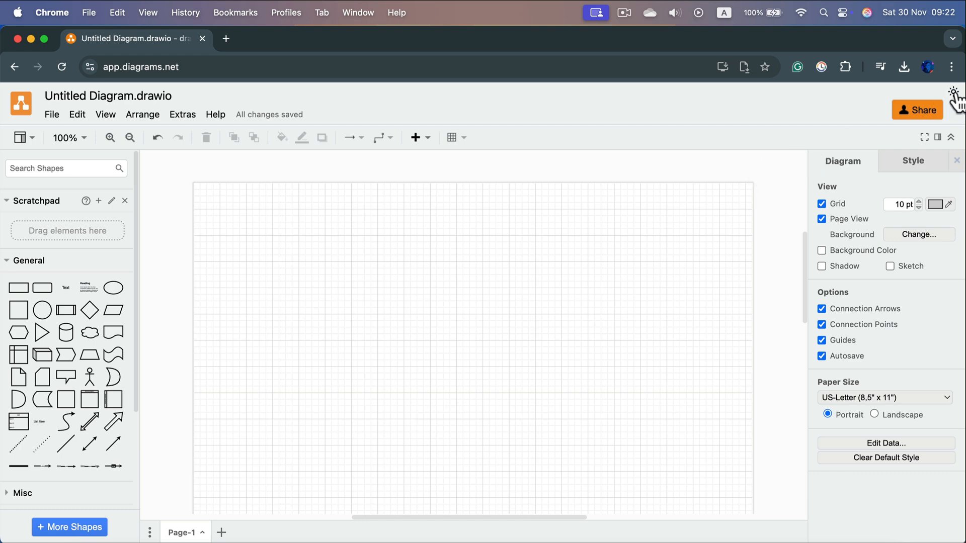
Choose Simple from the theme menu for the streamlined toolbar layout.
left_click(953, 92)
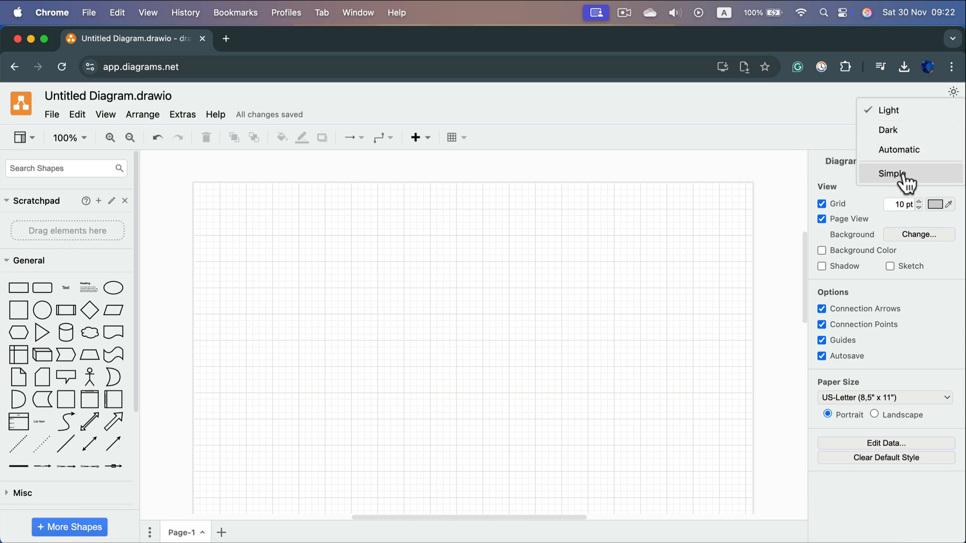
left_click(892, 174)
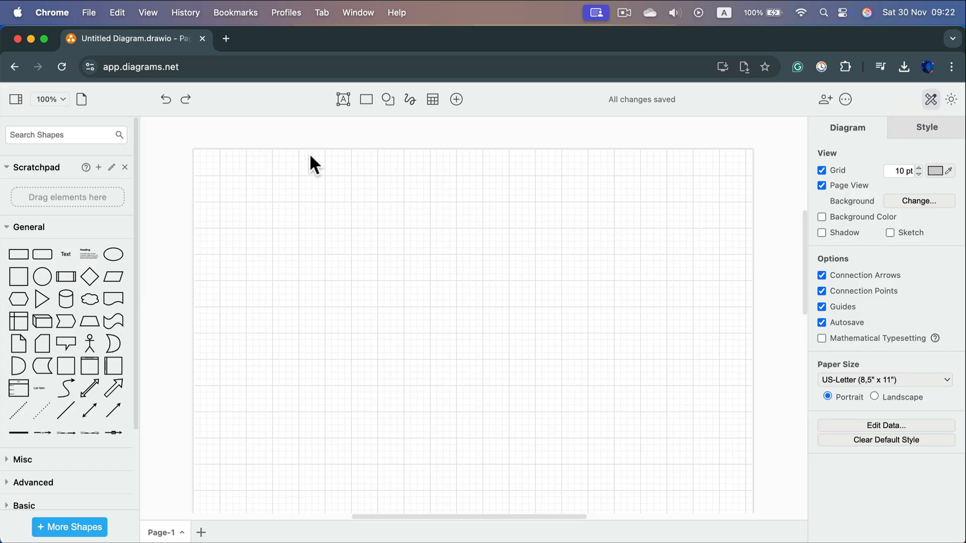
mouse_move(500, 124)
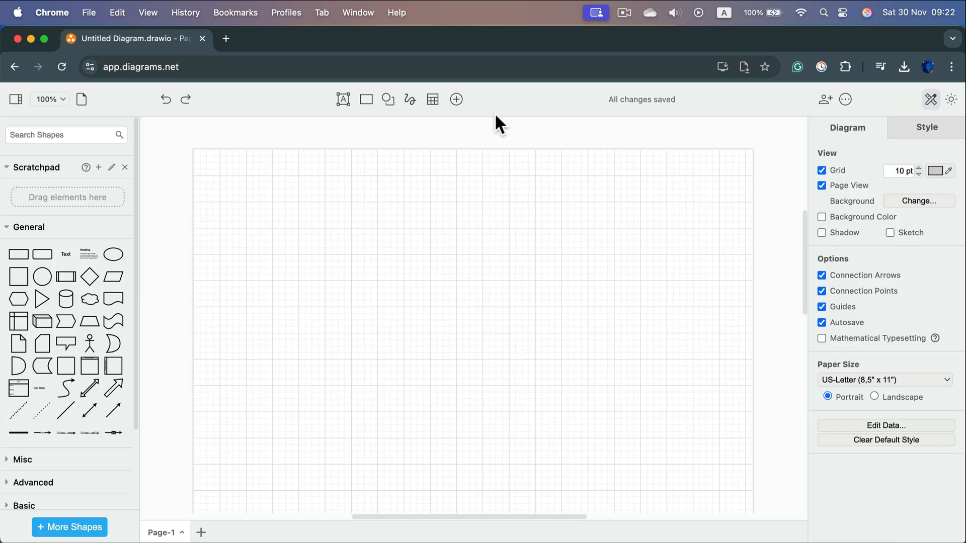
mouse_move(247, 117)
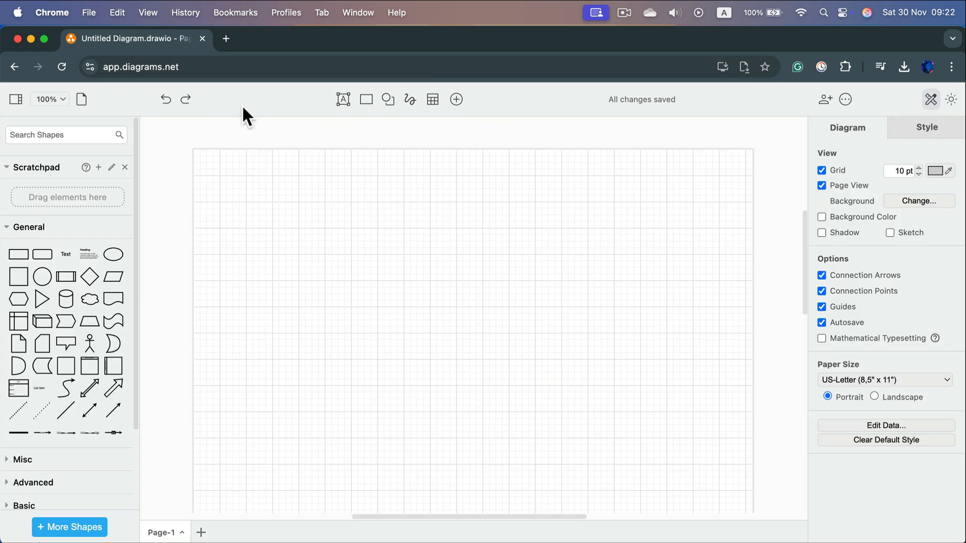
mouse_move(248, 162)
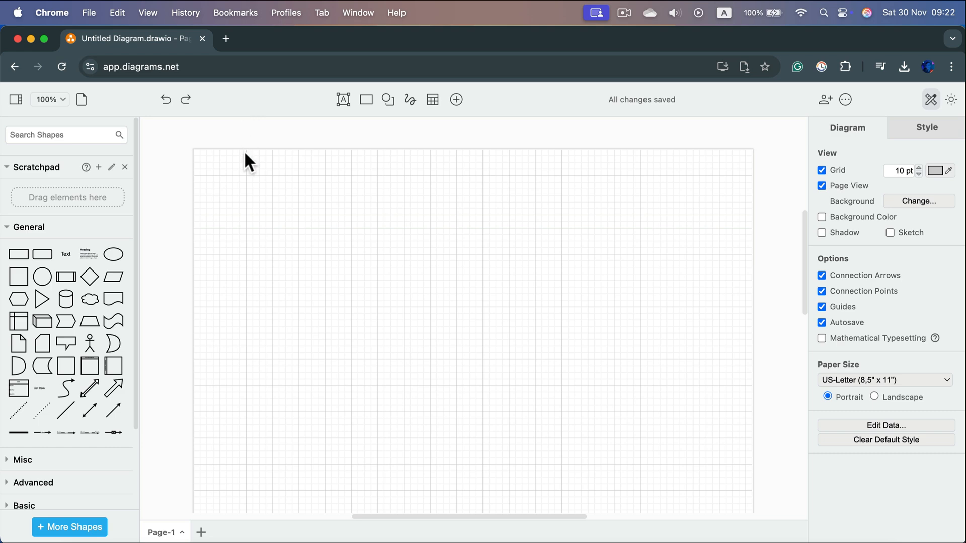
mouse_move(291, 137)
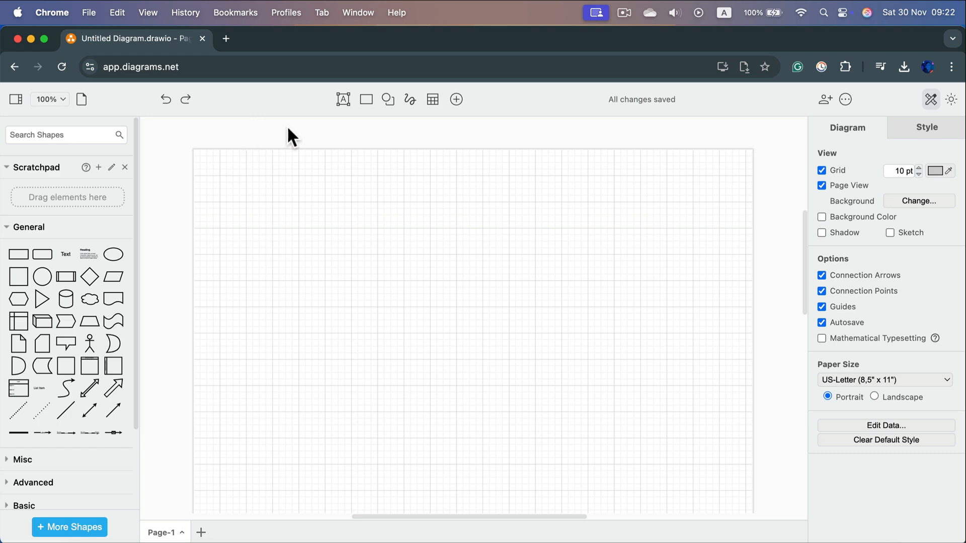
mouse_move(365, 99)
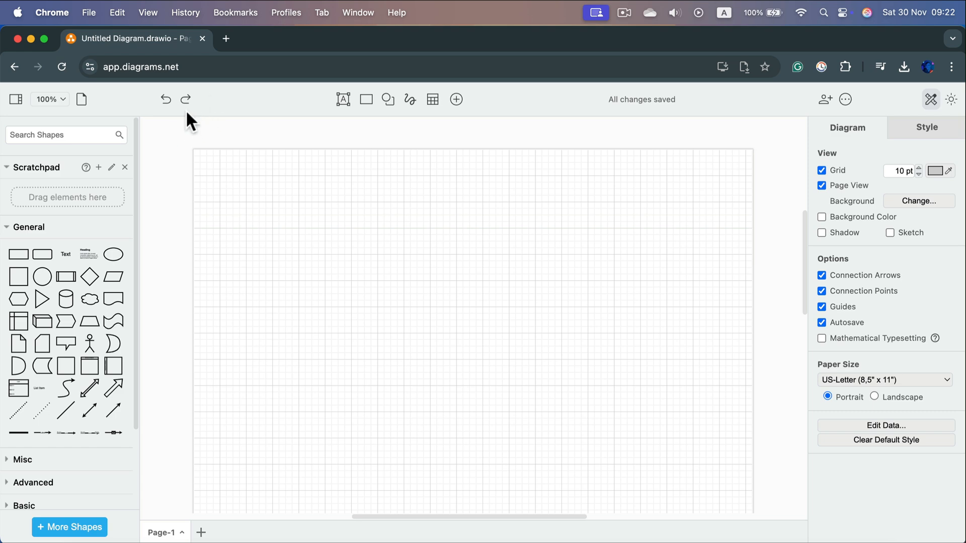
mouse_move(165, 100)
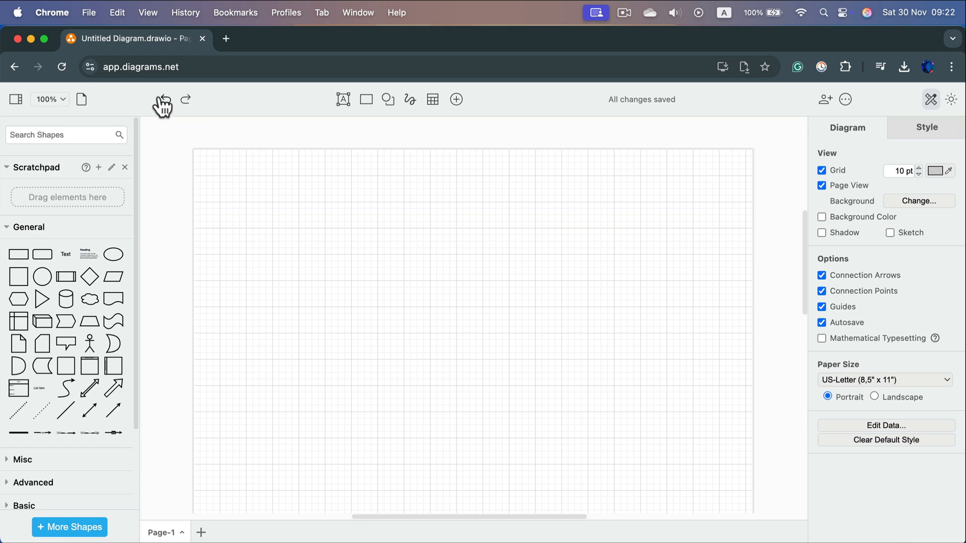
mouse_move(198, 111)
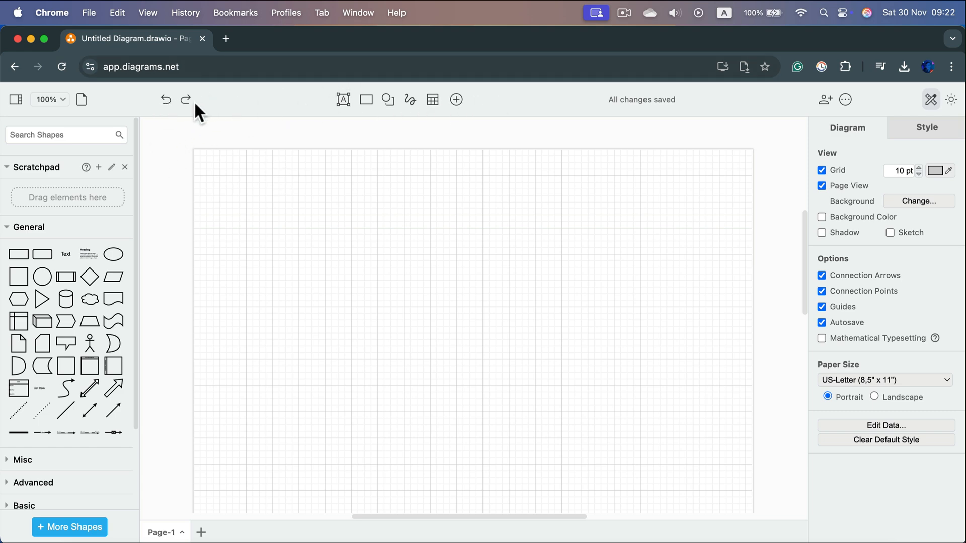
mouse_move(950, 100)
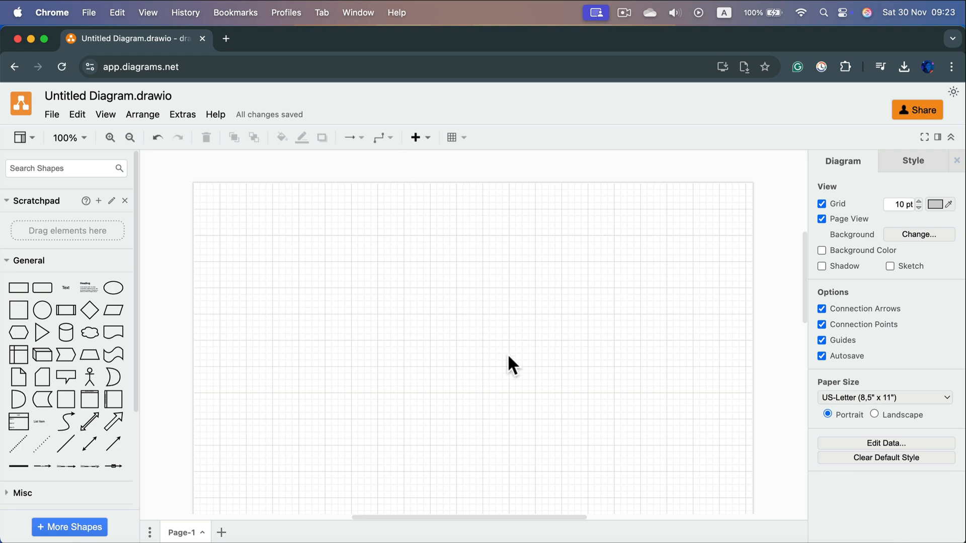
mouse_move(950, 91)
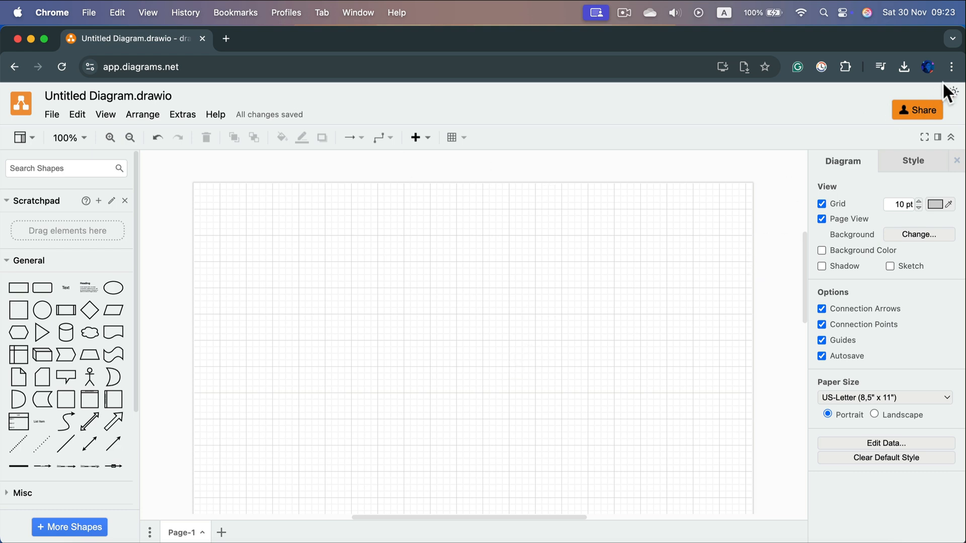
Pick Light in the theme menu to restore the full classic menu bar.
left_click(952, 91)
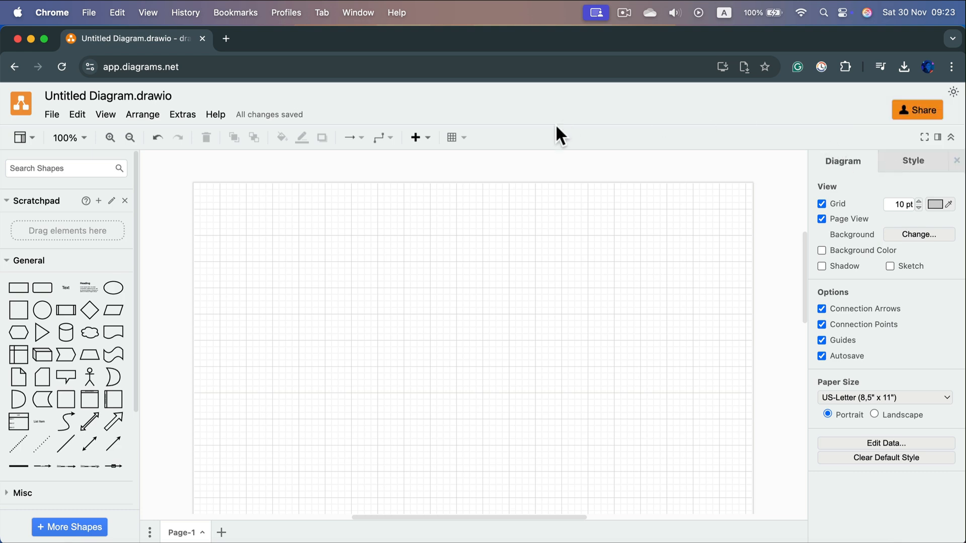
mouse_move(521, 135)
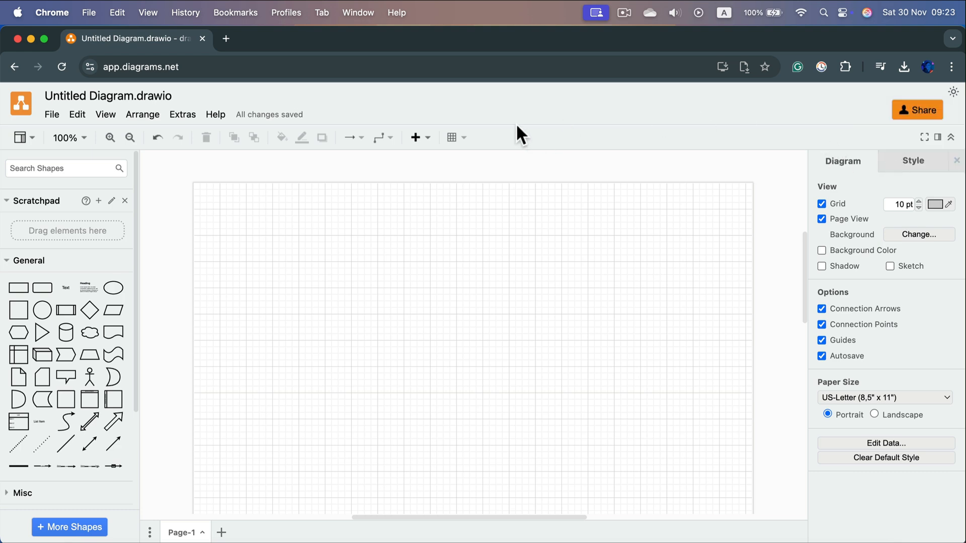